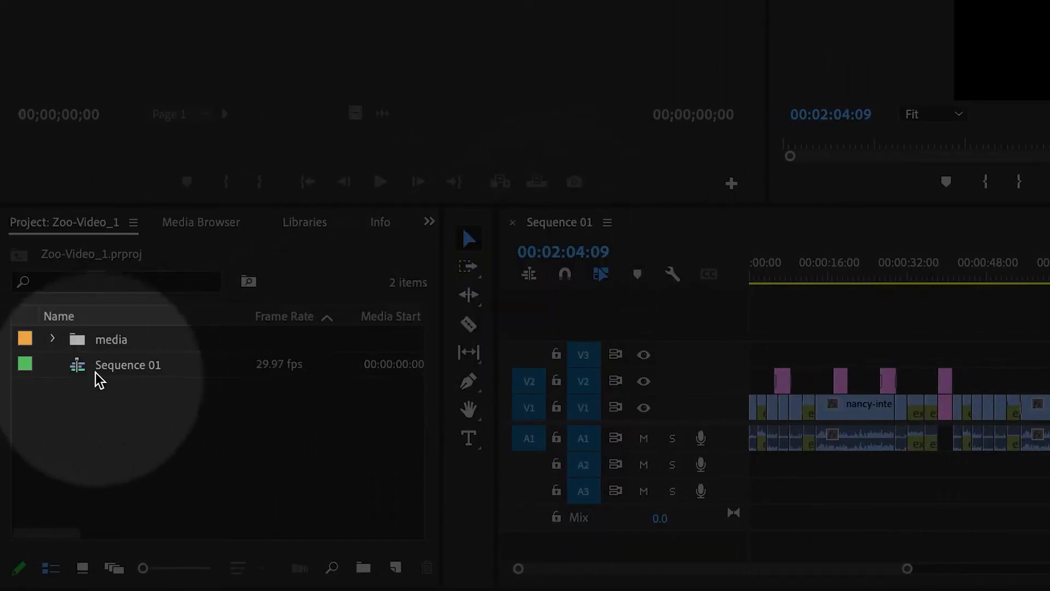
# Nest Sequence 01's opening block of clips into a sequence named Scene 1
pyautogui.click(127, 364)
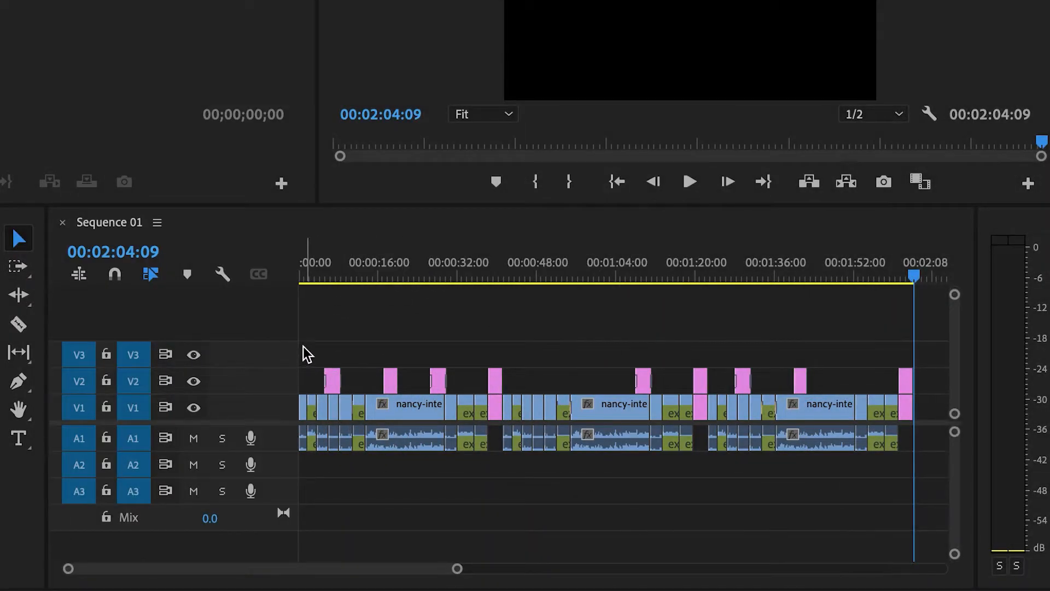
pyautogui.moveTo(305, 348); pyautogui.dragTo(452, 448)
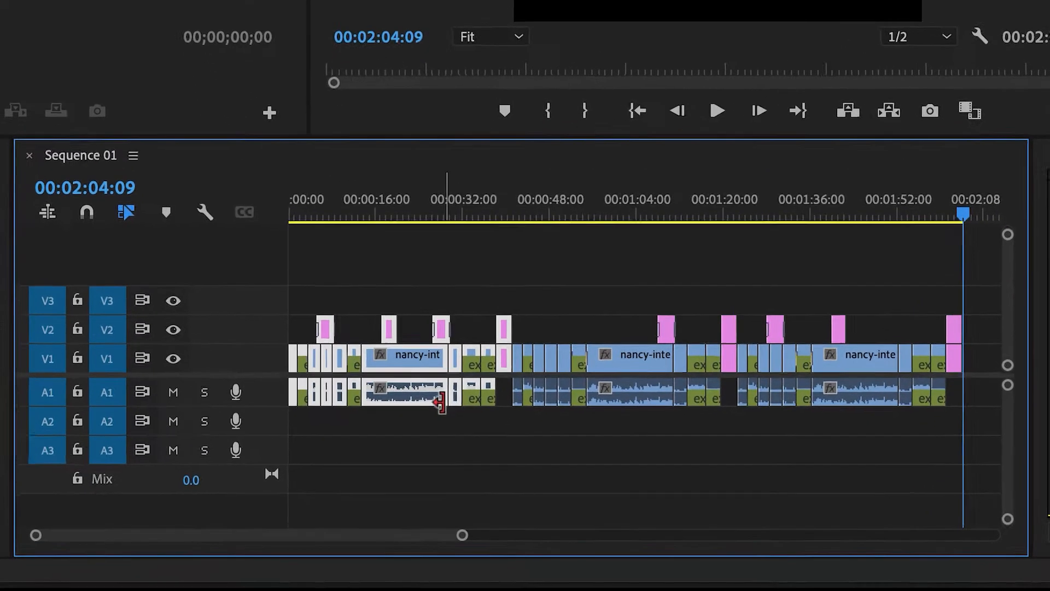
pyautogui.rightClick(439, 401)
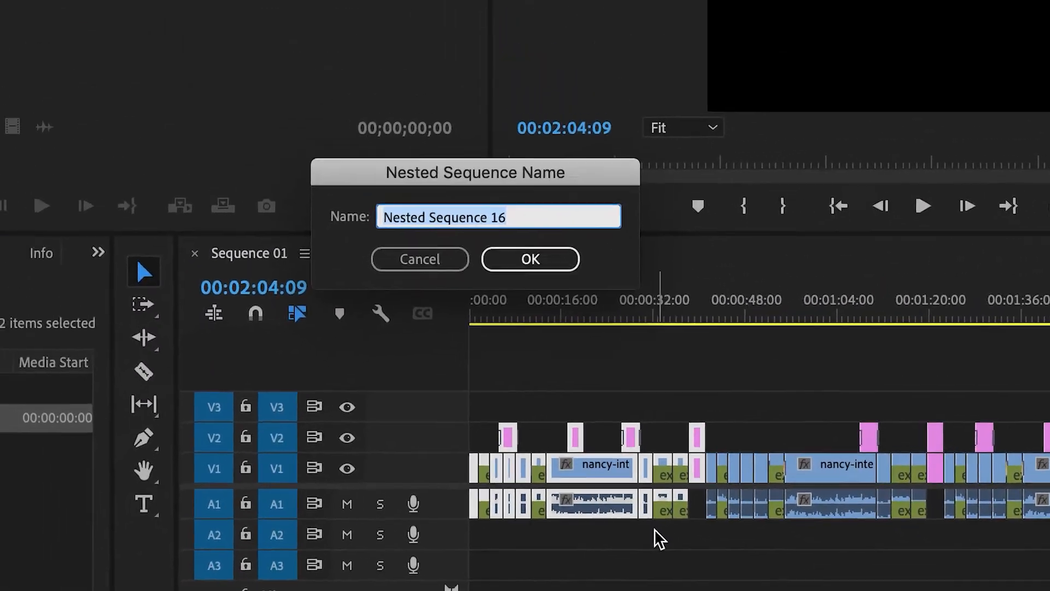
pyautogui.write('Scene 1')
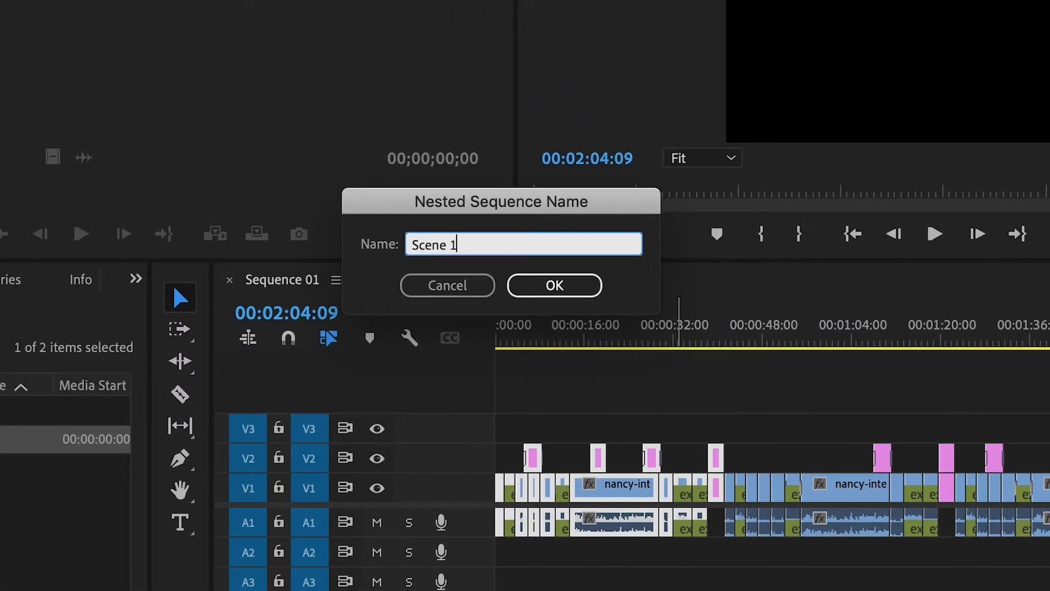
pyautogui.click(554, 284)
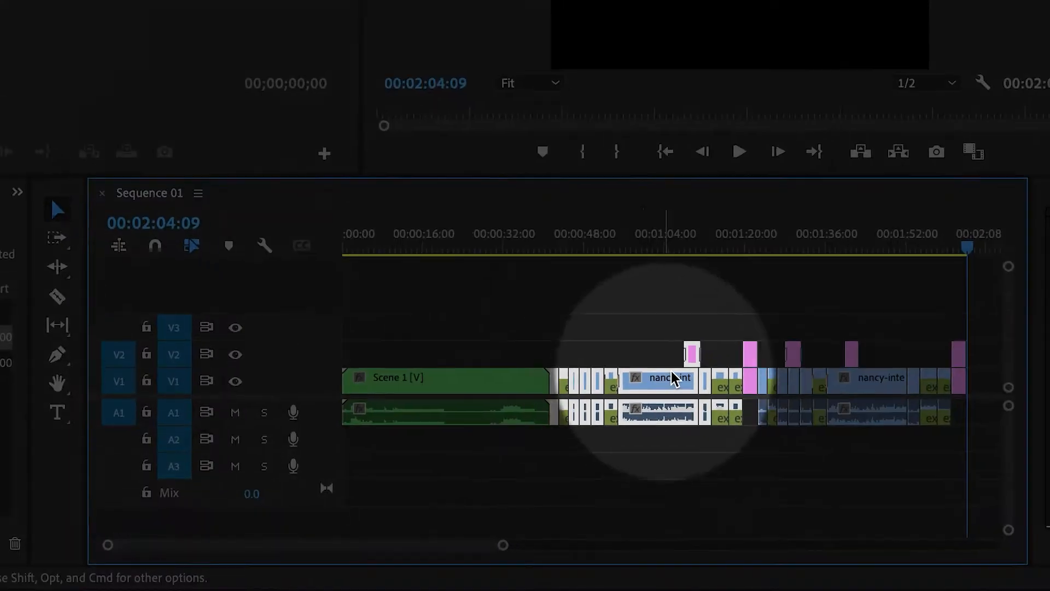
# Nest the clips following Scene 1 into a sequence named Scene 2
pyautogui.rightClick(673, 381)
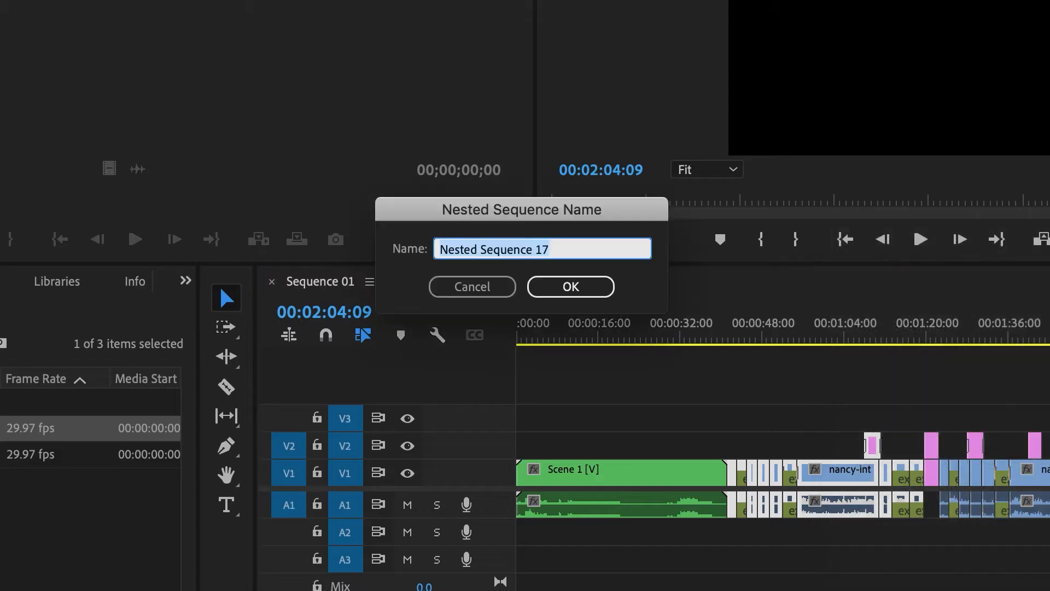
pyautogui.write('Scene 2')
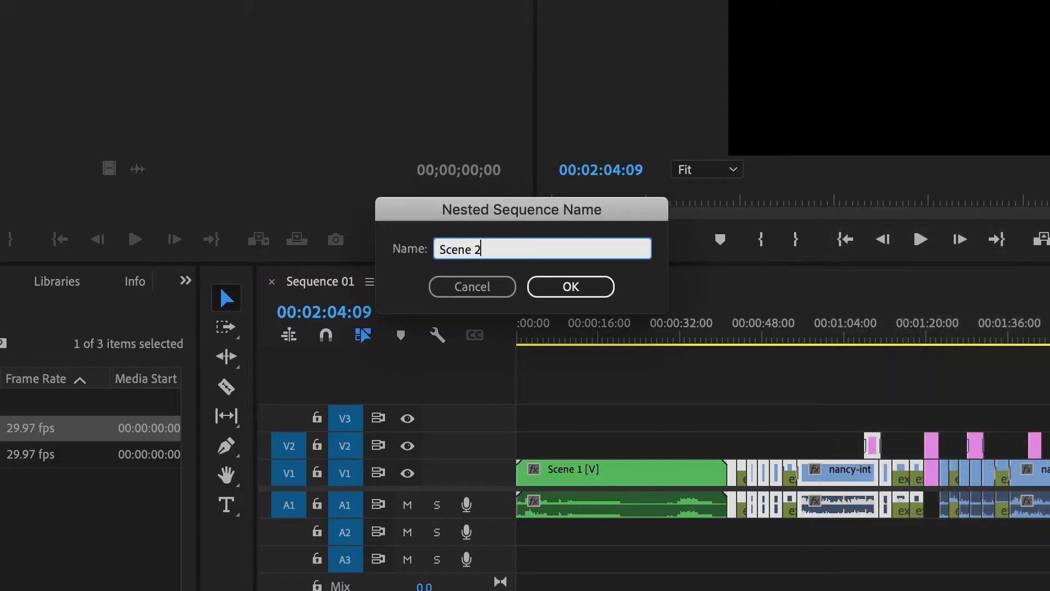
pyautogui.click(569, 285)
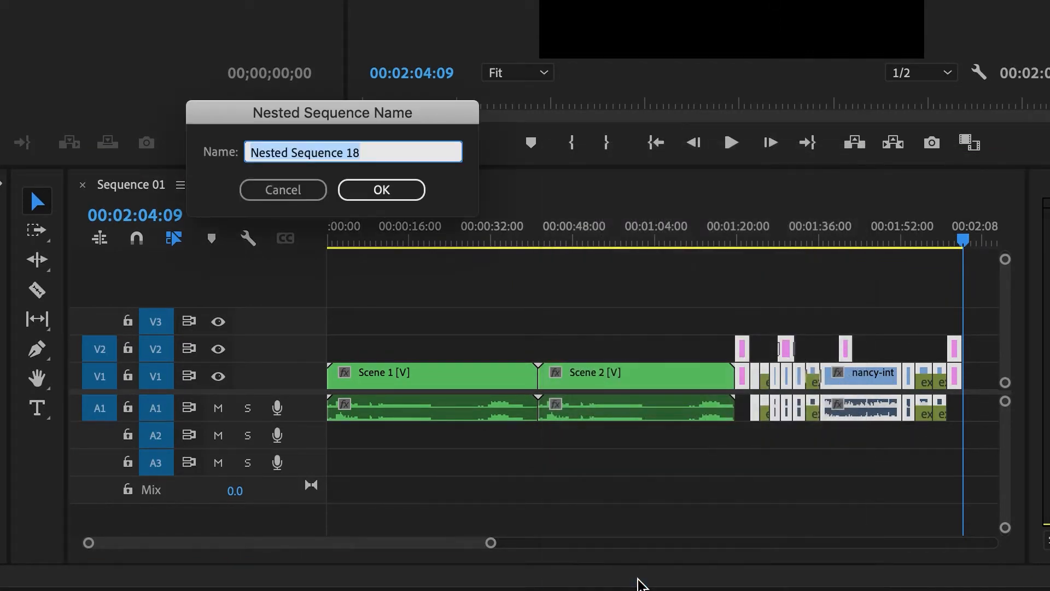
# Name the last nested sequence Scene 3 and confirm it
pyautogui.write('Scene s')
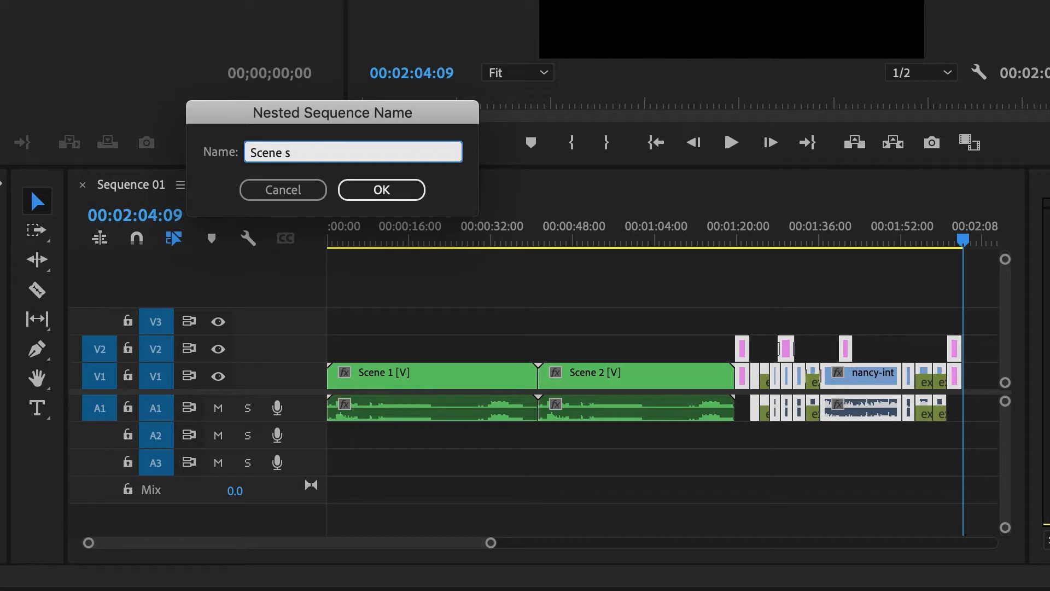
pyautogui.click(381, 189)
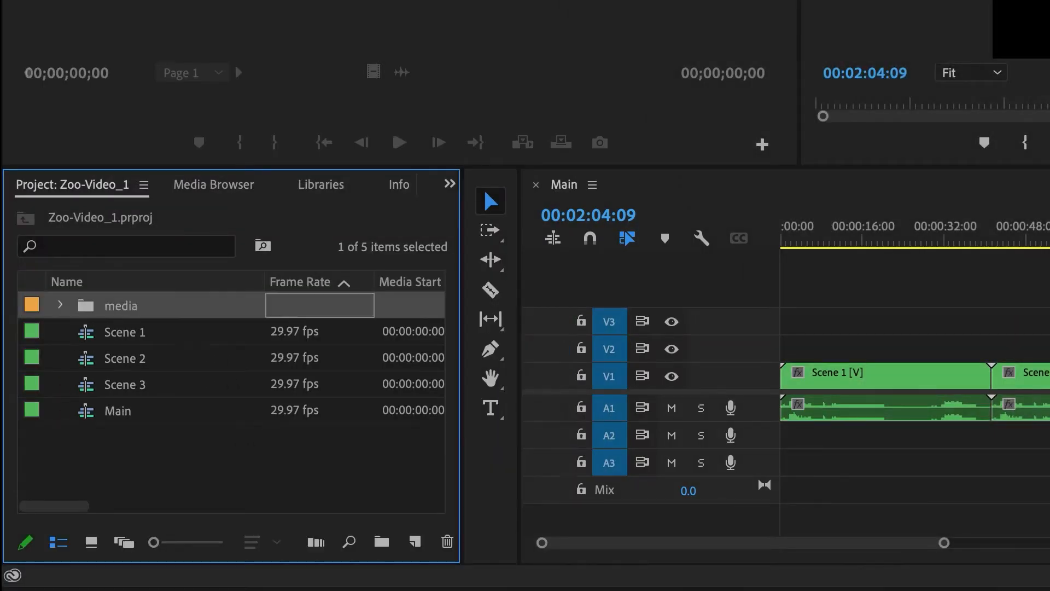
pyautogui.moveTo(130, 417)
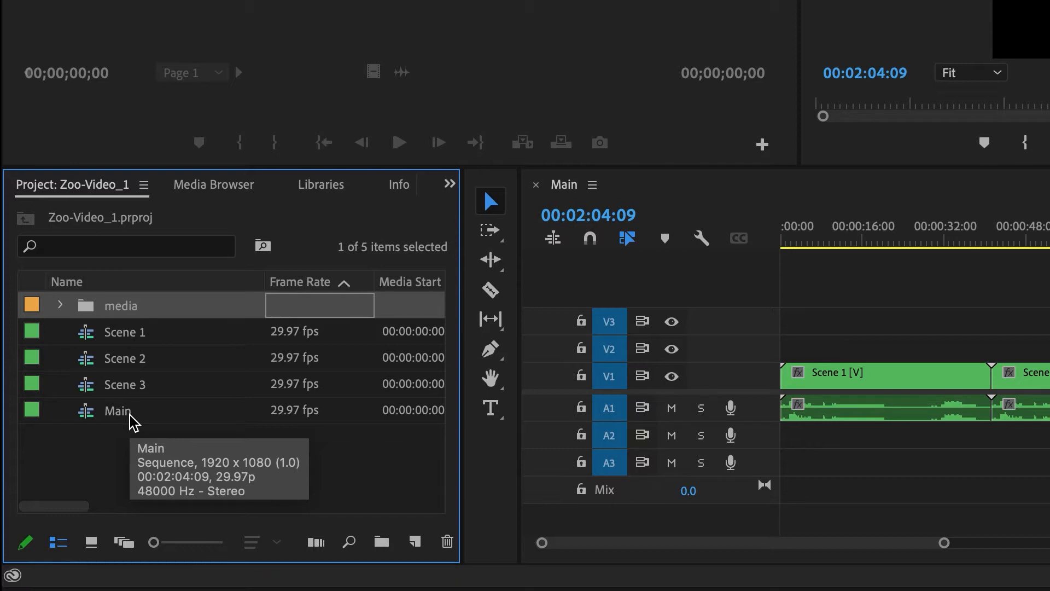
pyautogui.moveTo(138, 427)
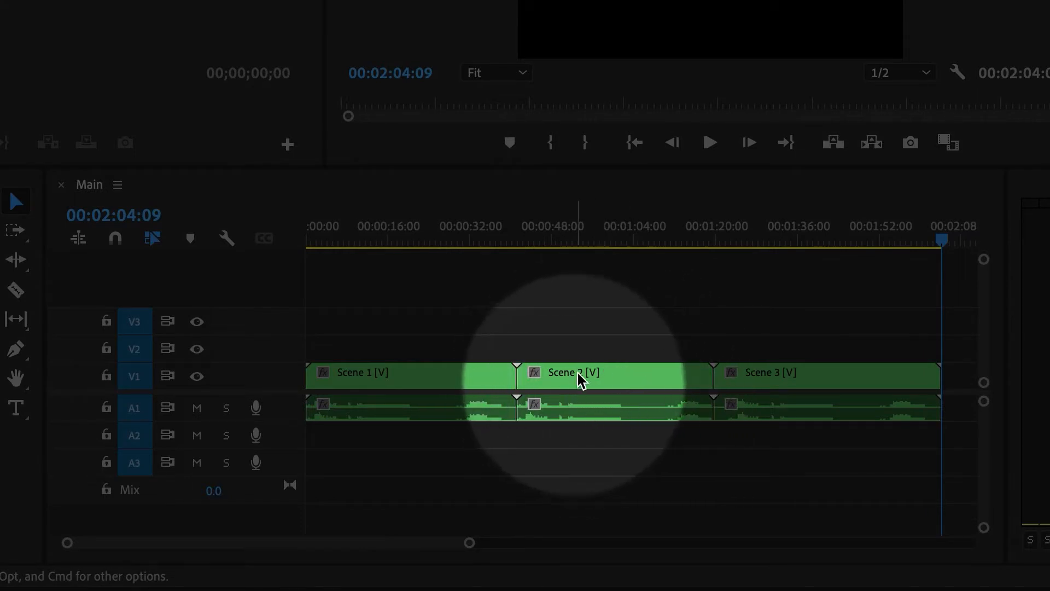
# Look inside the Scene 2 and Scene 1 nested sequences, then return to Main
pyautogui.doubleClick(572, 372)
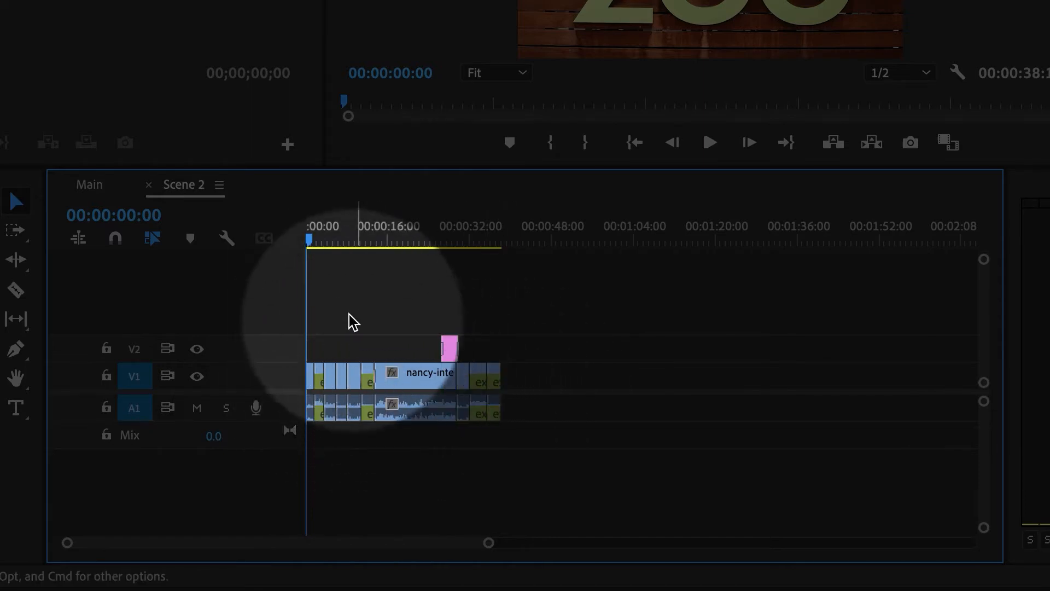
pyautogui.click(89, 184)
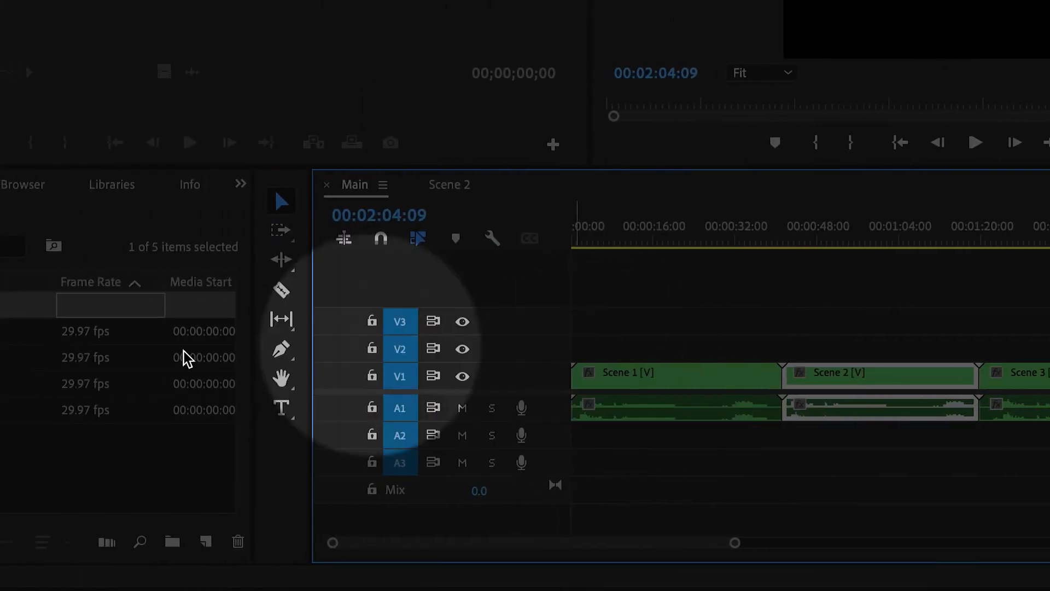
pyautogui.doubleClick(124, 332)
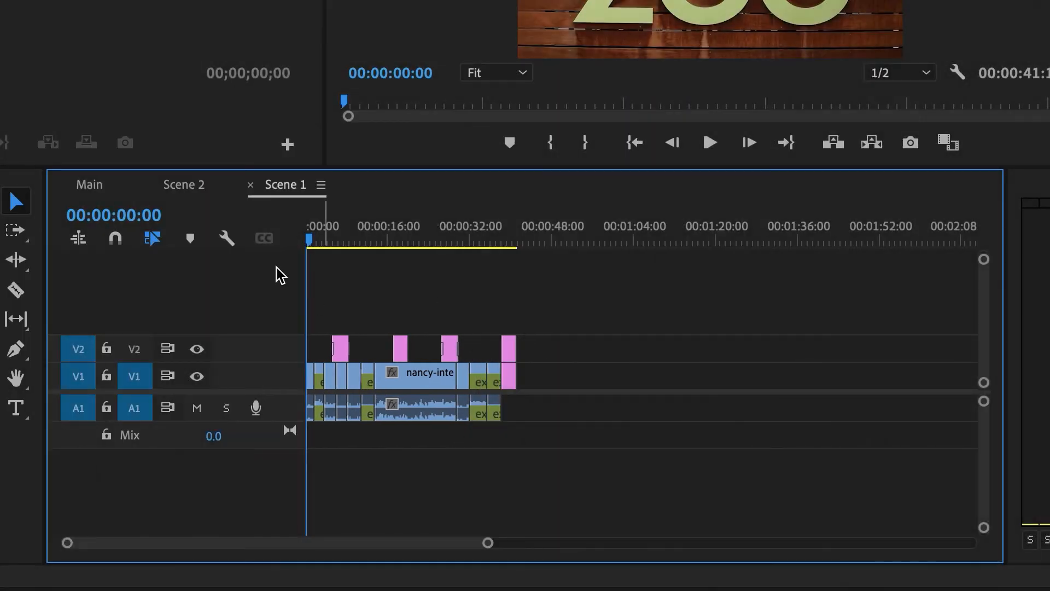
pyautogui.click(88, 183)
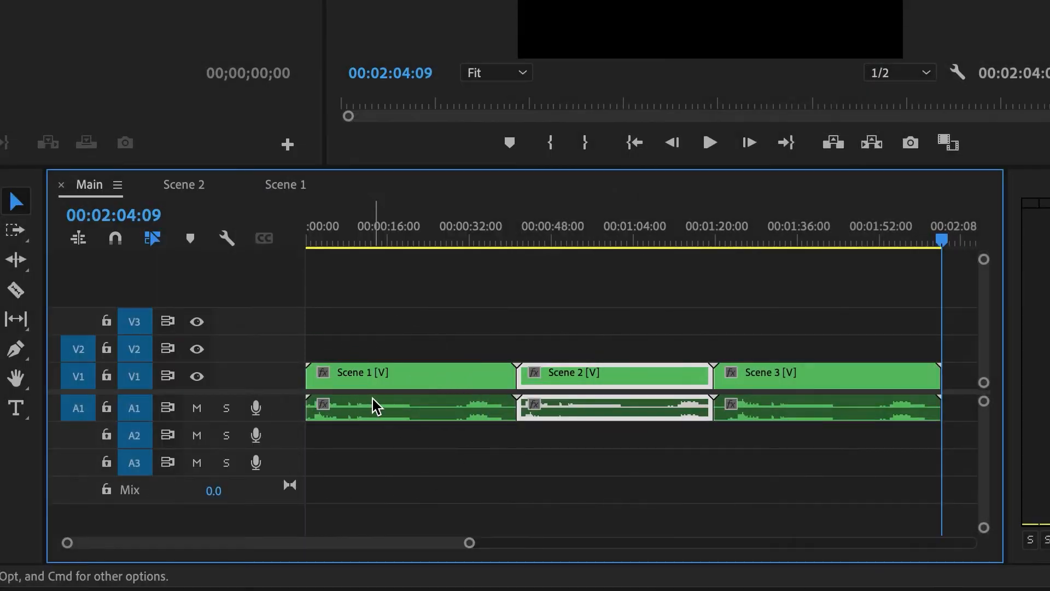
pyautogui.moveTo(375, 407)
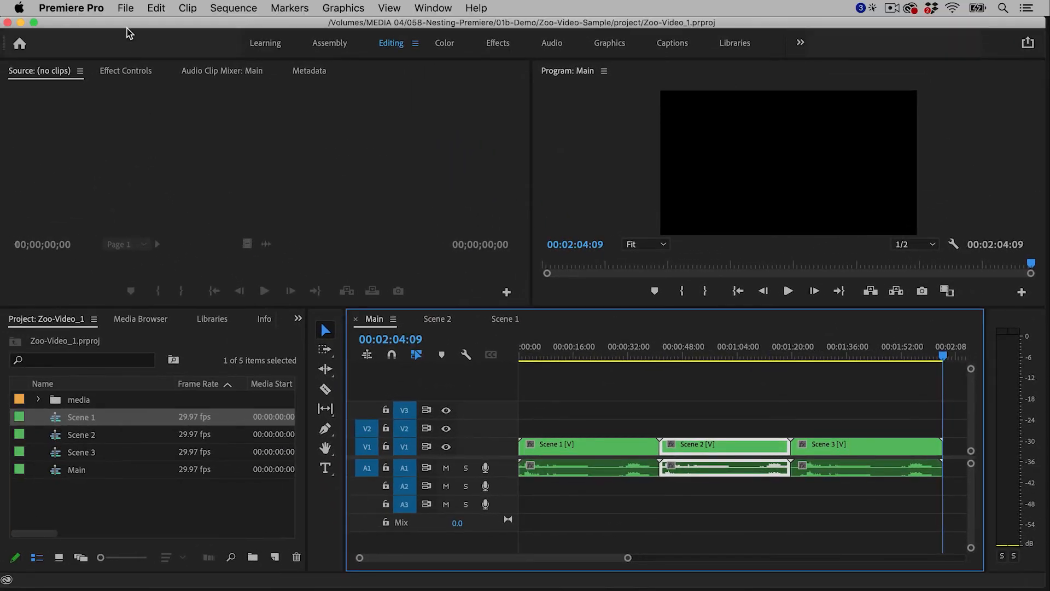
# Close the Zoo-Video_1 project via File > Close Project
pyautogui.click(124, 7)
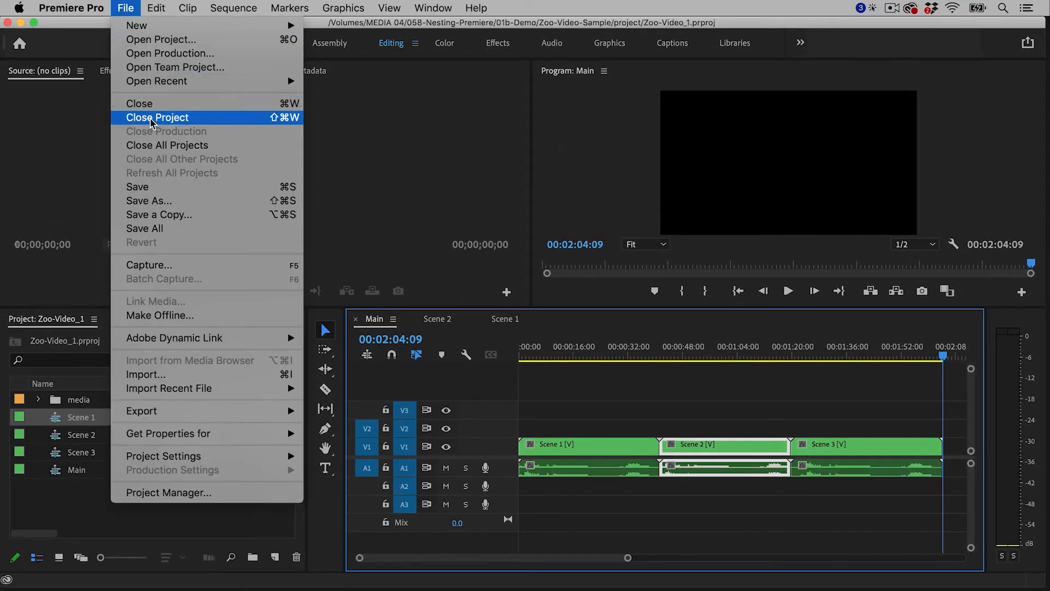
pyautogui.click(156, 117)
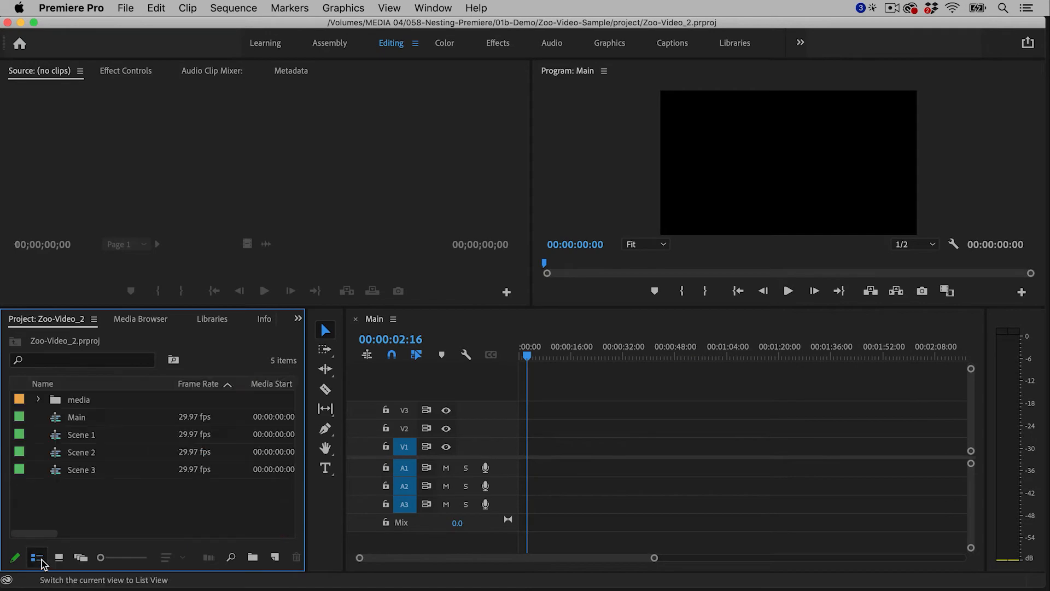
pyautogui.moveTo(166, 493)
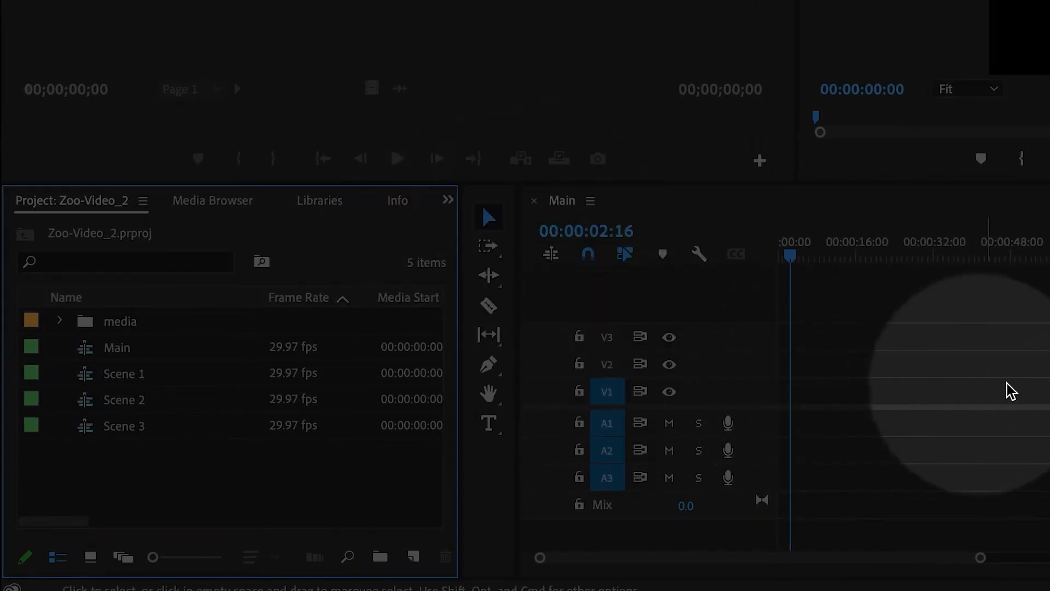
pyautogui.click(124, 373)
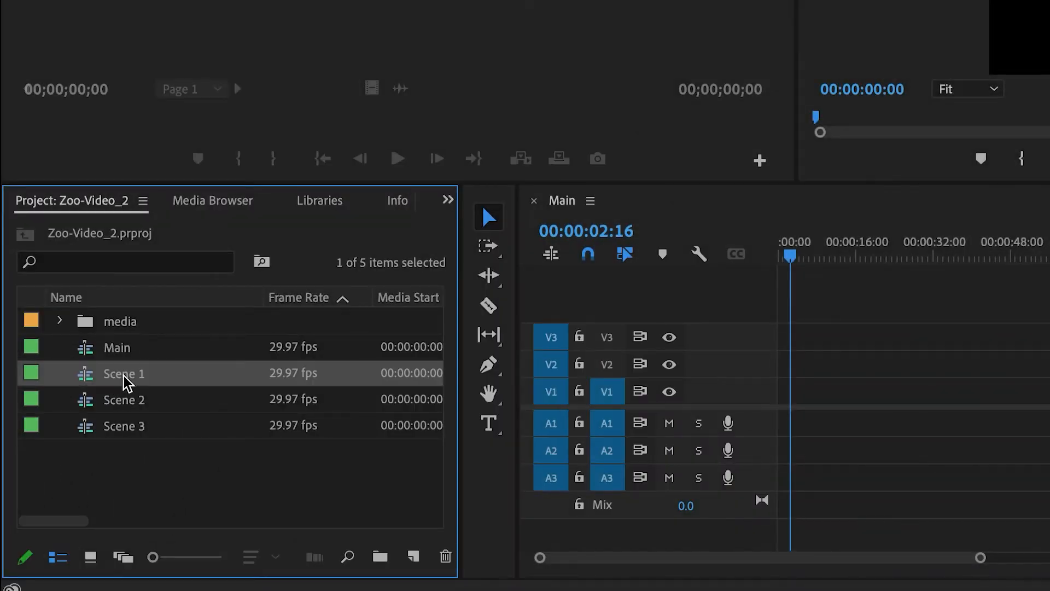
pyautogui.click(123, 425)
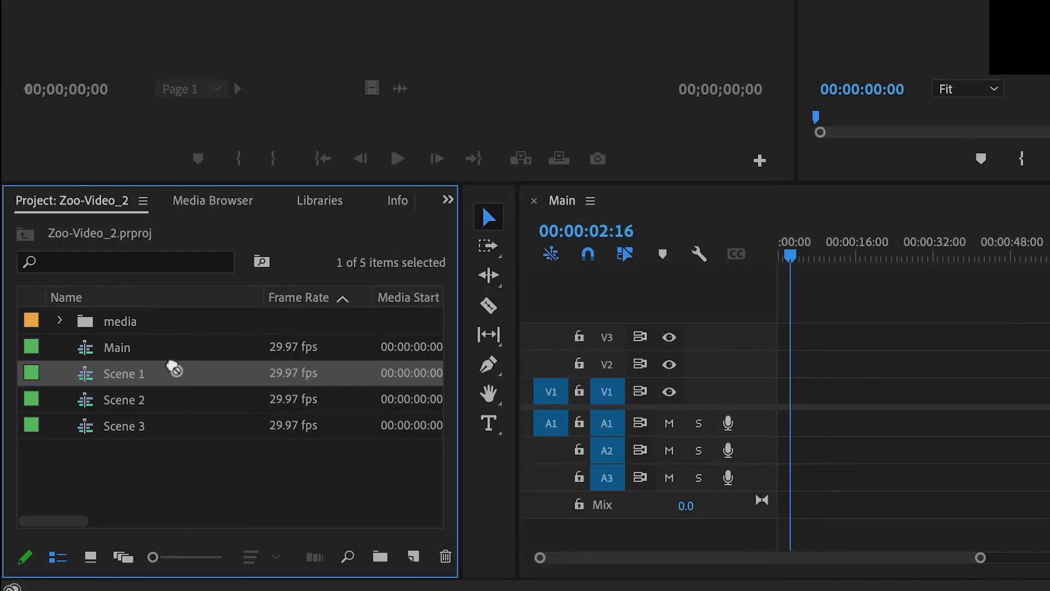
# Place the Scene 1 nested sequence at the start of Main's V1 track
pyautogui.moveTo(122, 373); pyautogui.dragTo(790, 408)
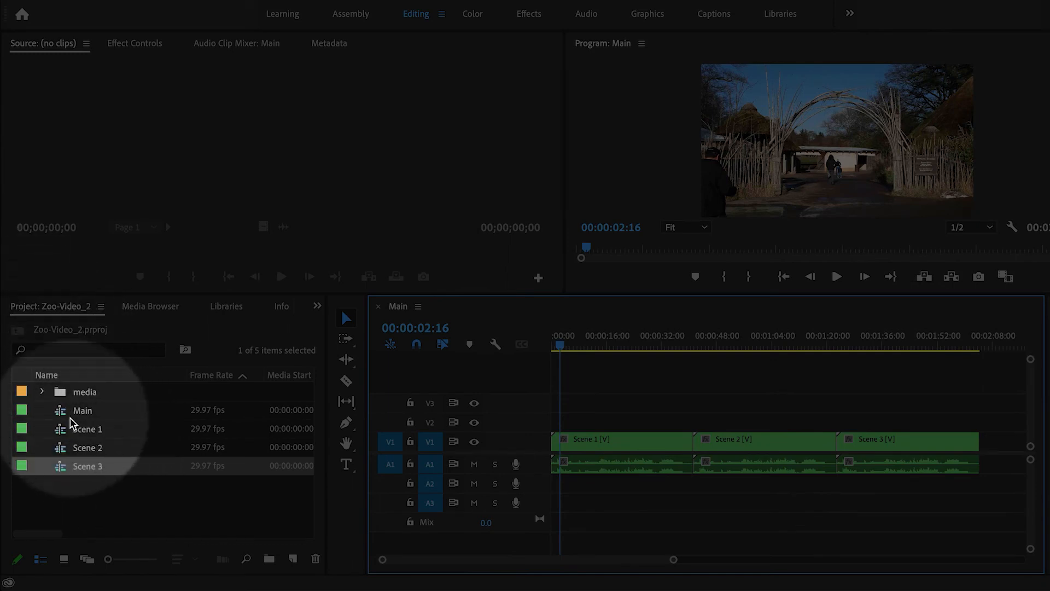
pyautogui.click(606, 439)
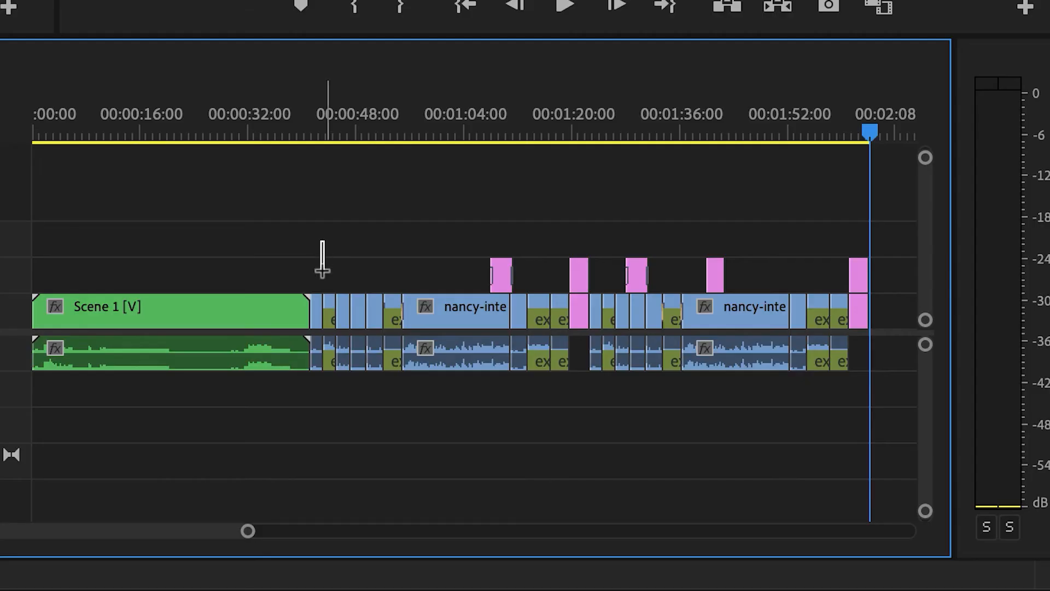
# Nest the group of clips right after Scene 1 into one sequence
pyautogui.moveTo(320, 255); pyautogui.dragTo(557, 391)
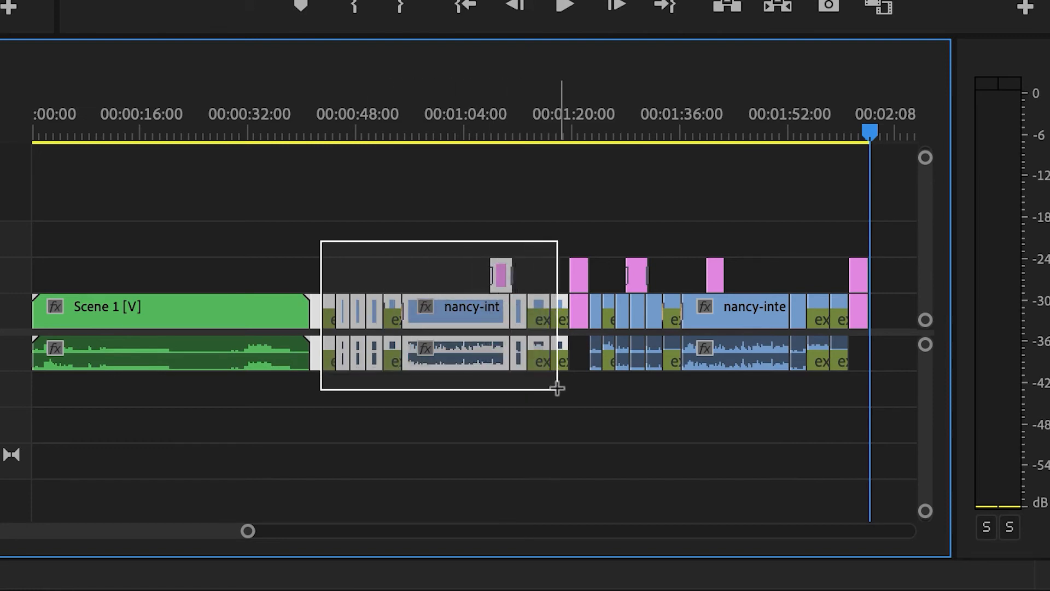
pyautogui.rightClick(445, 317)
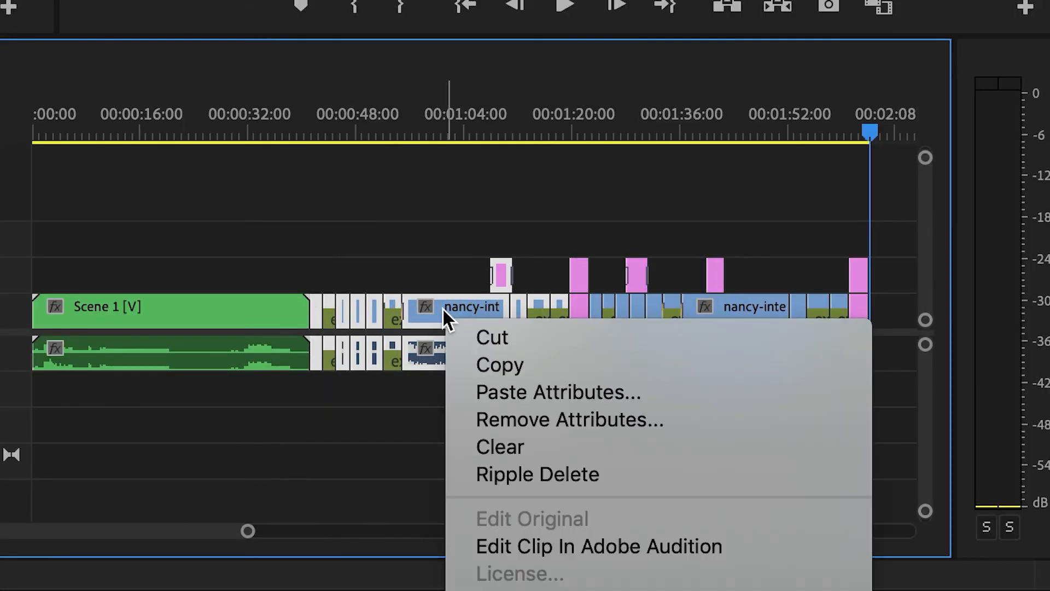
pyautogui.moveTo(561, 550)
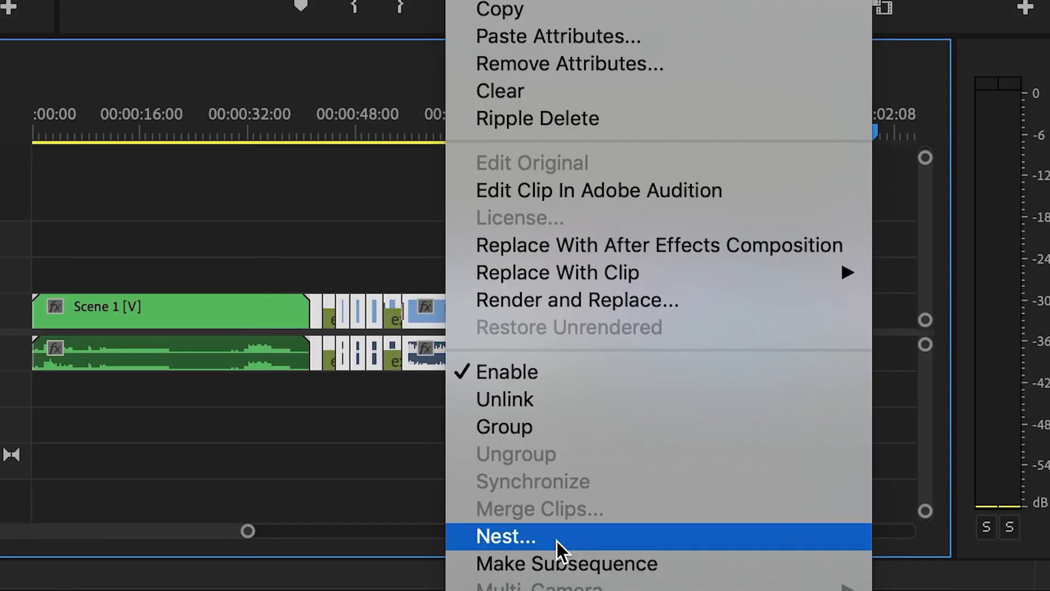
pyautogui.click(505, 536)
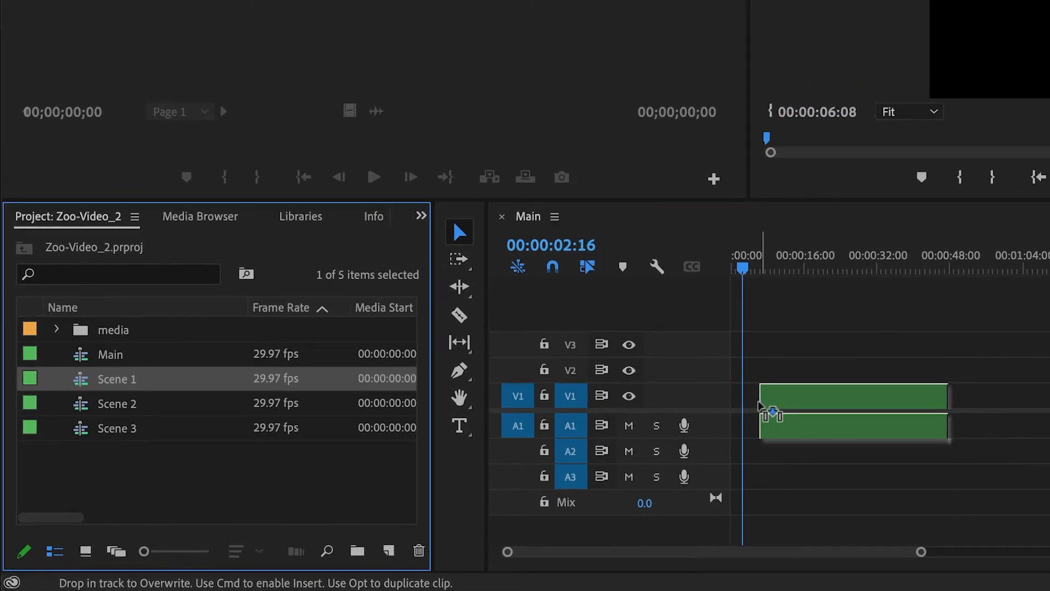